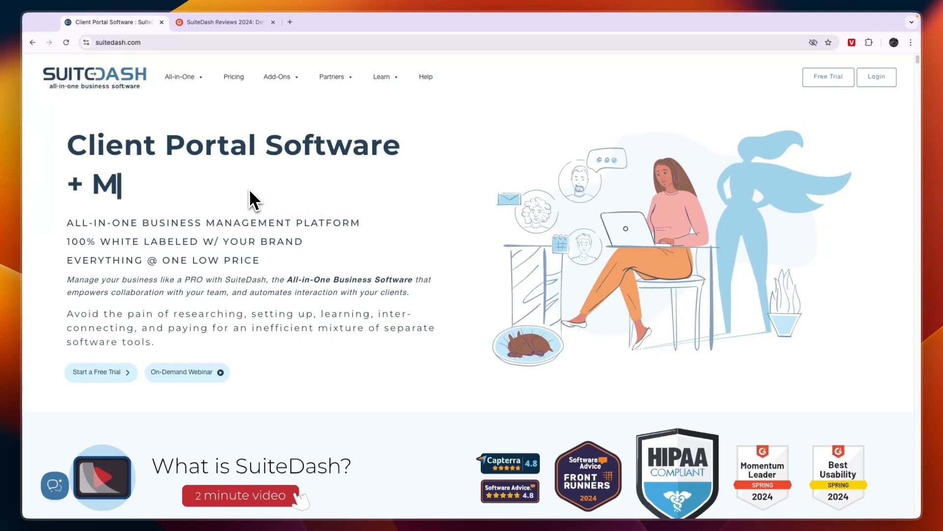
mouse_move(130, 150)
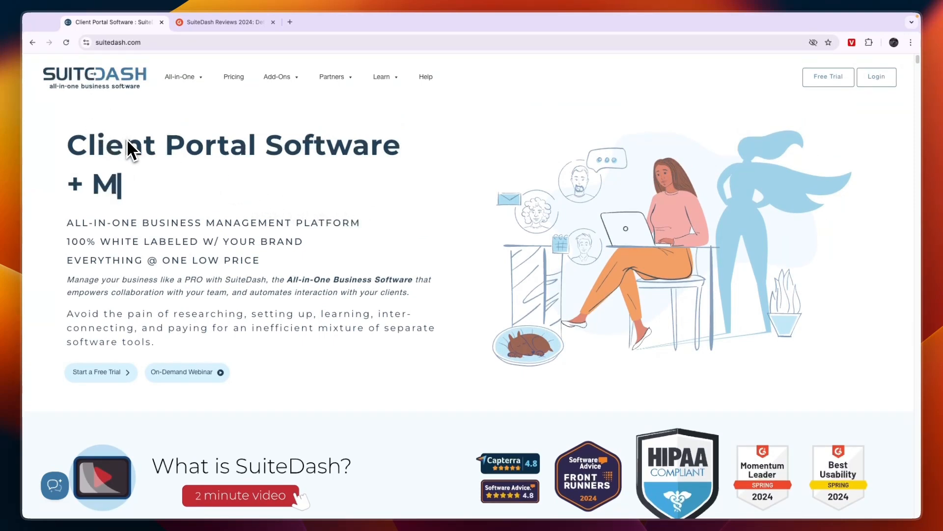
- Browse the partner program menu, then reveal the All-in-One feature mega-menu
type("obi")
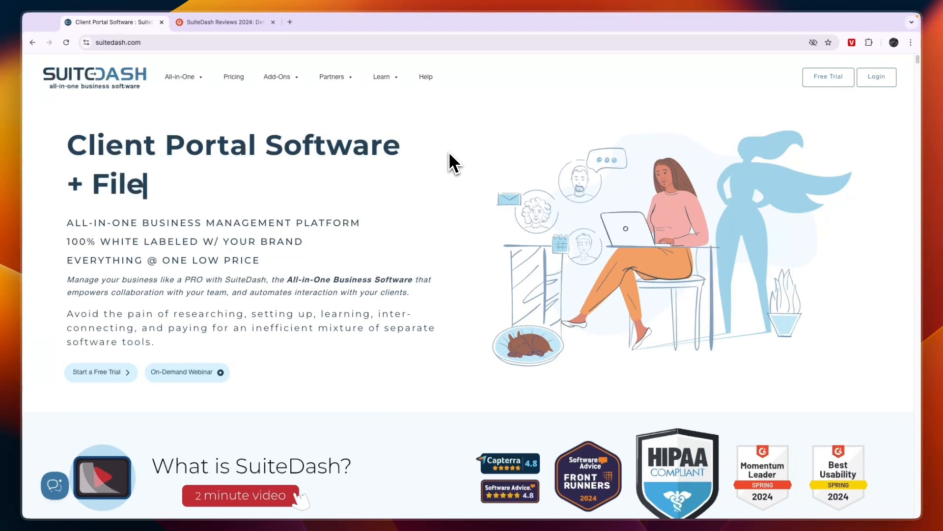
left_click(332, 77)
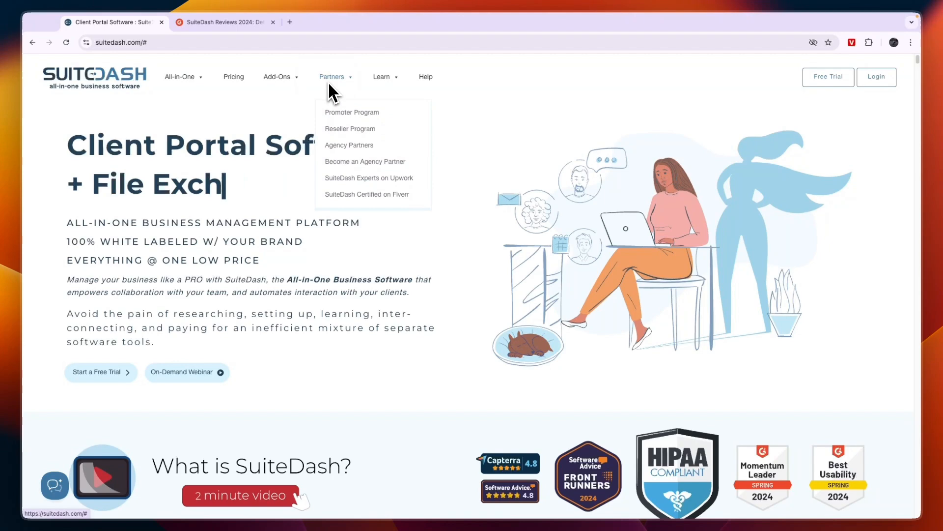
left_click(350, 128)
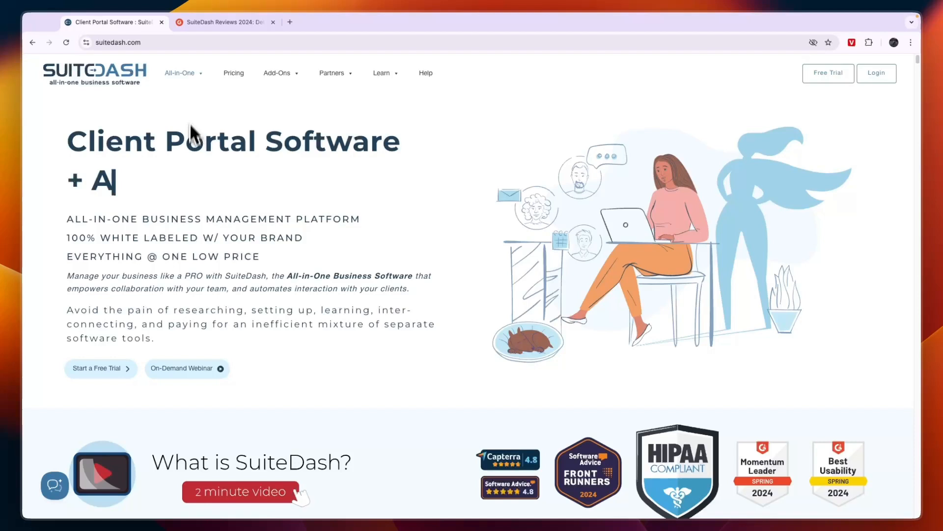
left_click(180, 72)
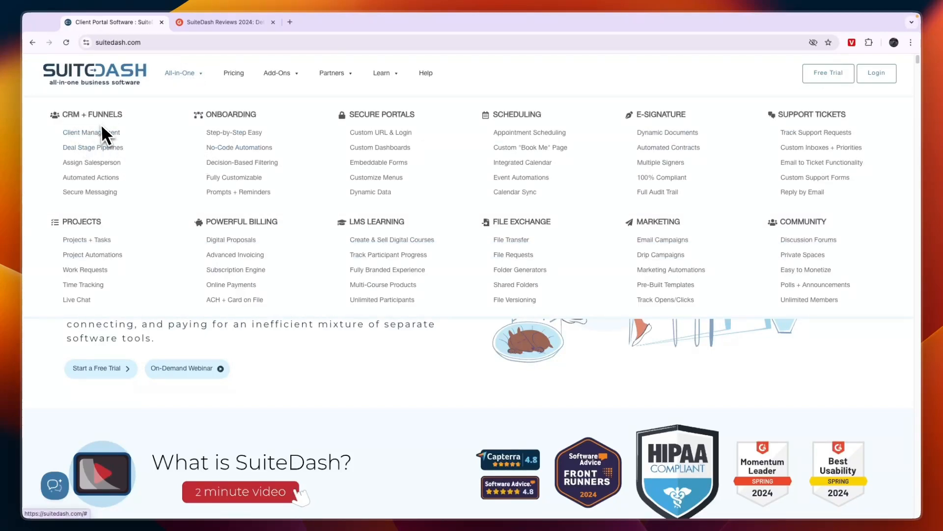
mouse_move(361, 127)
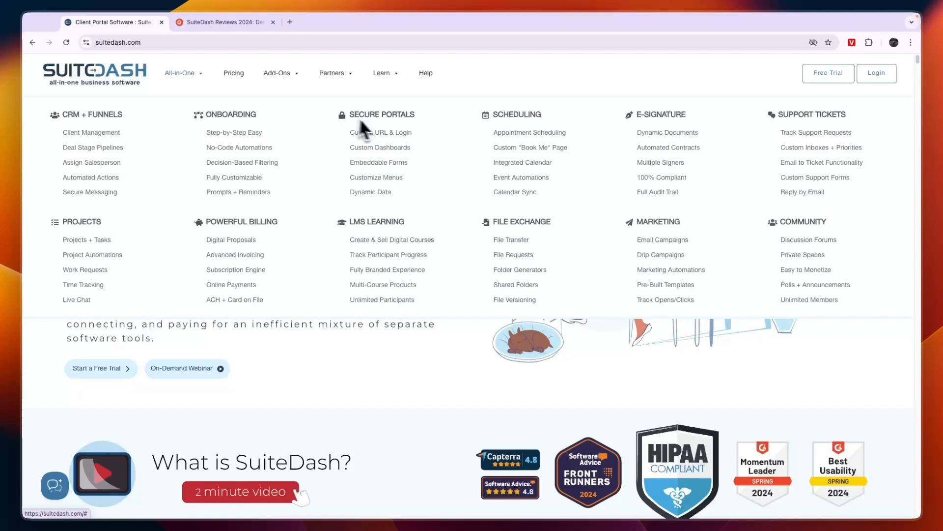
mouse_move(674, 130)
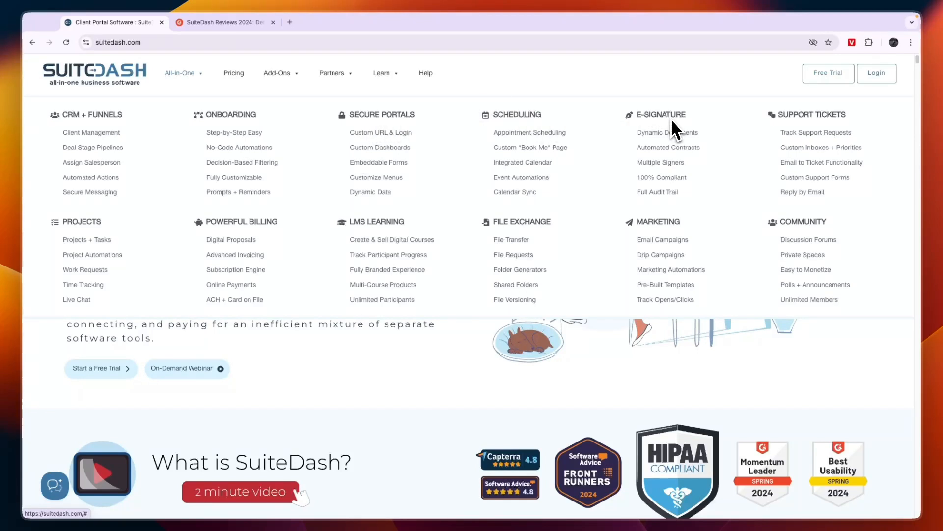
mouse_move(804, 241)
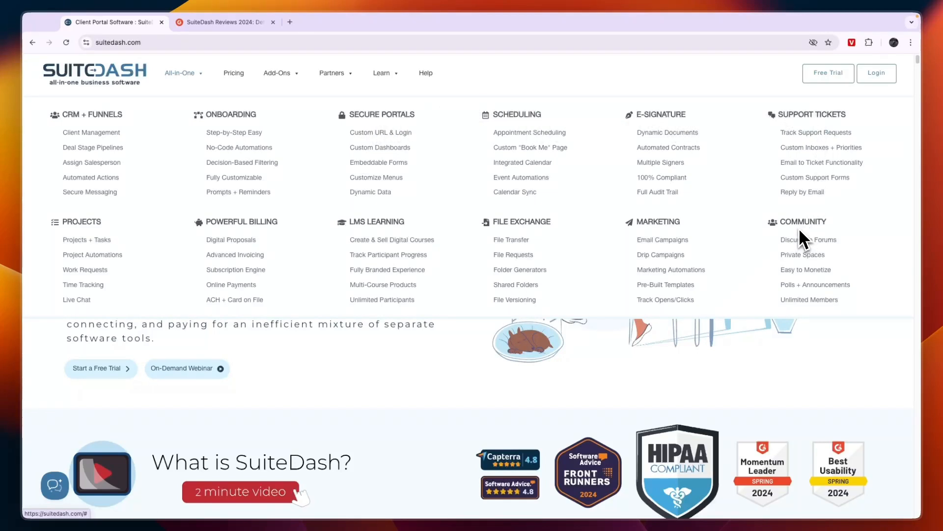
mouse_move(539, 229)
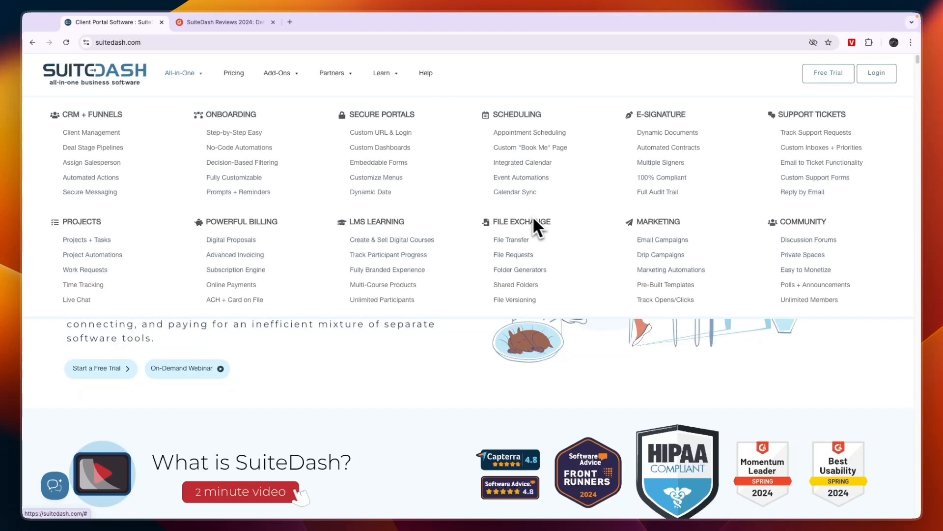
mouse_move(280, 230)
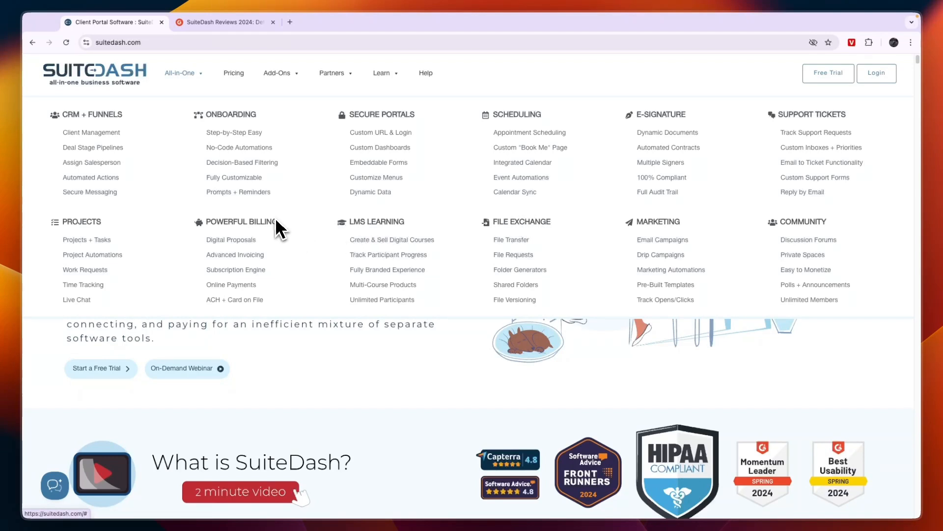
mouse_move(166, 253)
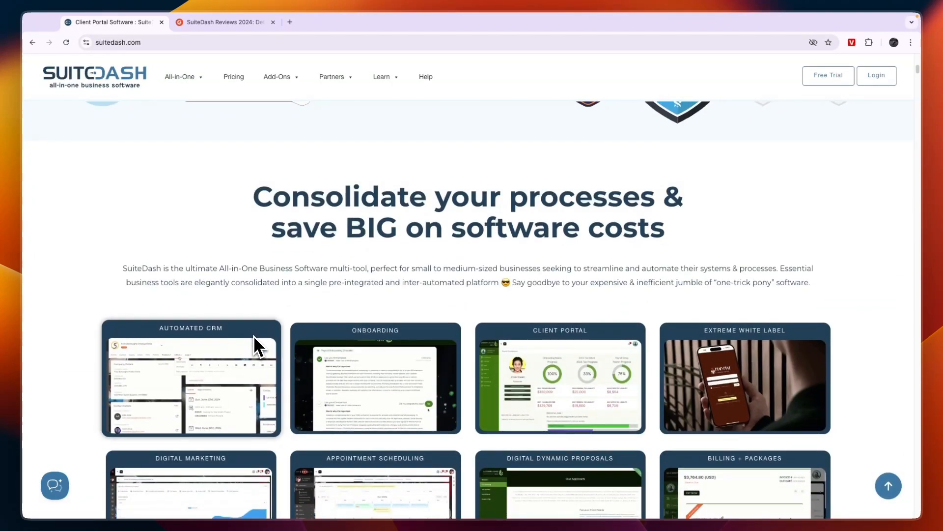
- Reach the Client Portal card and review the flexible portal and dynamic dashboard sections
scroll("down", 3)
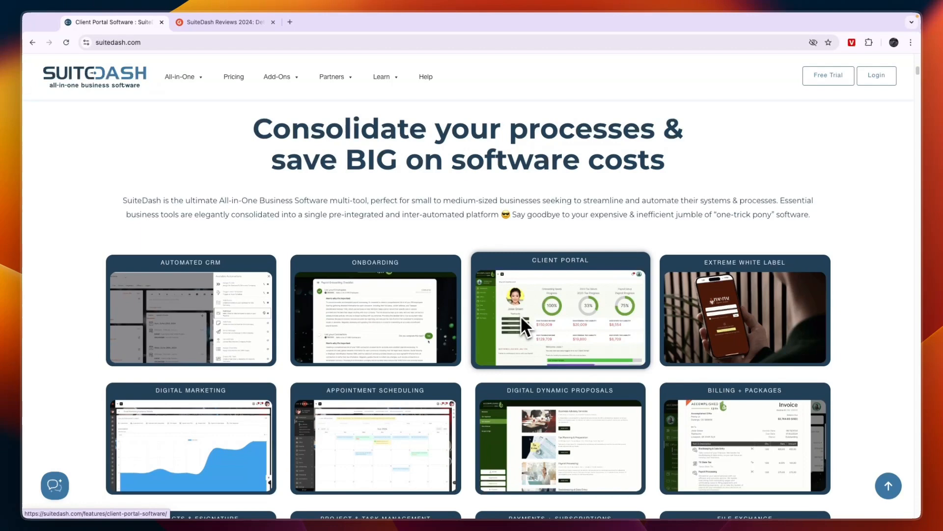
left_click(559, 309)
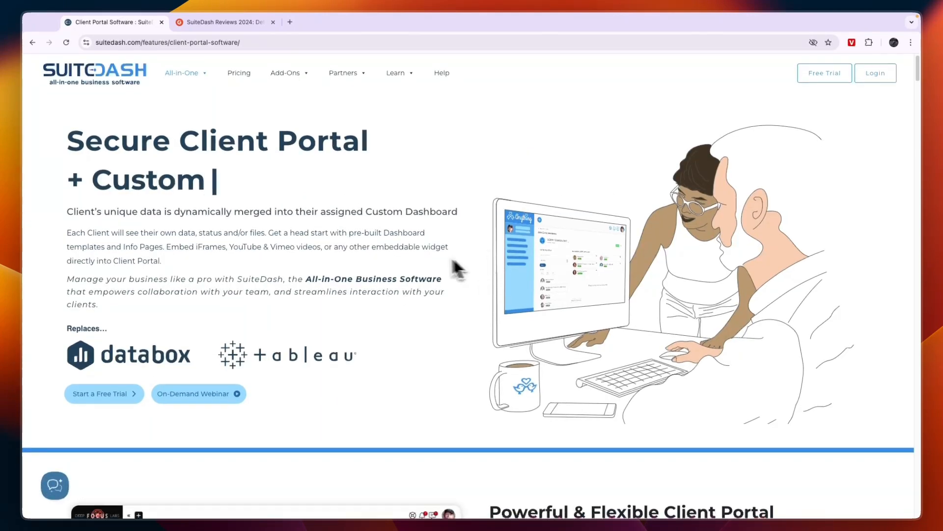
scroll("down", 3)
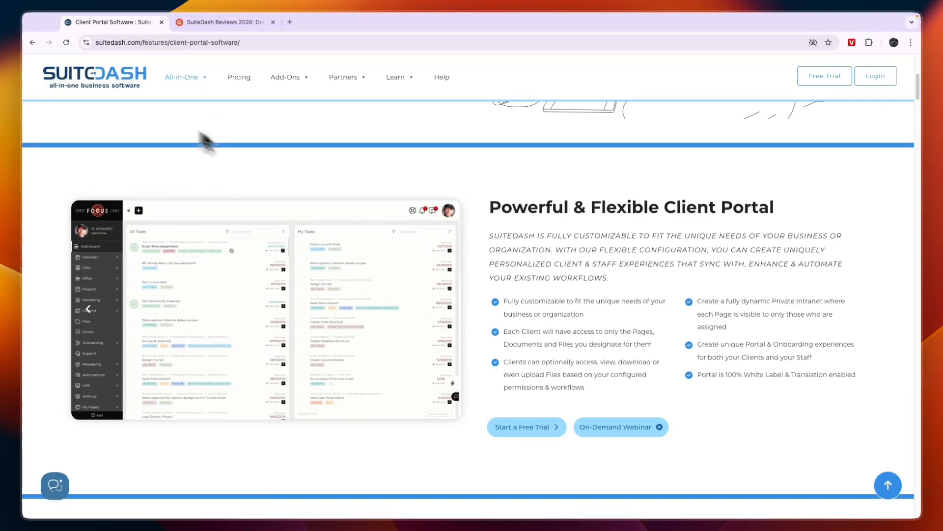
scroll("down", 3)
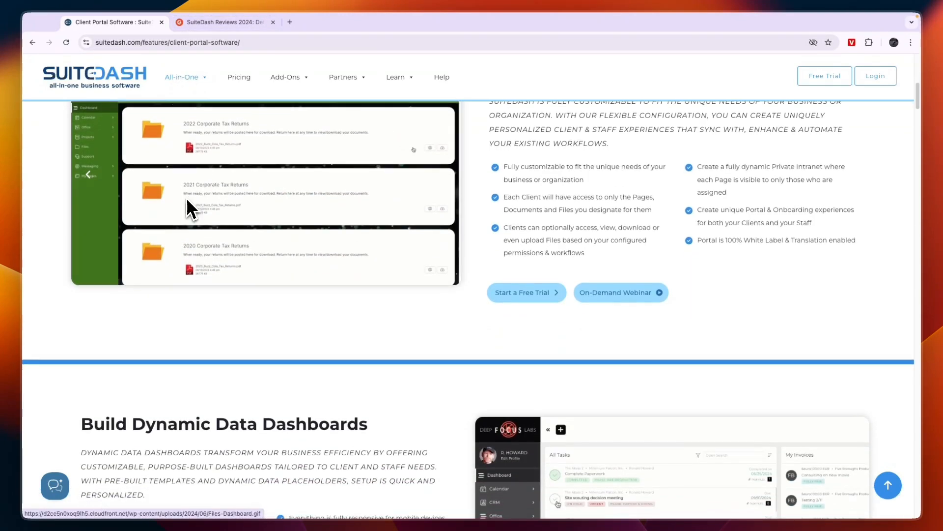
scroll("down", 3)
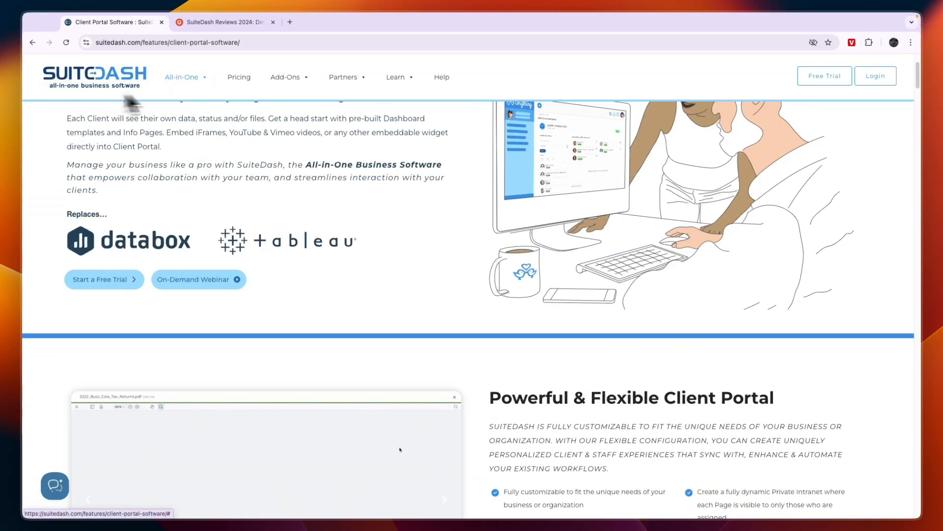
- View the lifetime prices for the Start, Thrive and Pinnacle plans
left_click(238, 77)
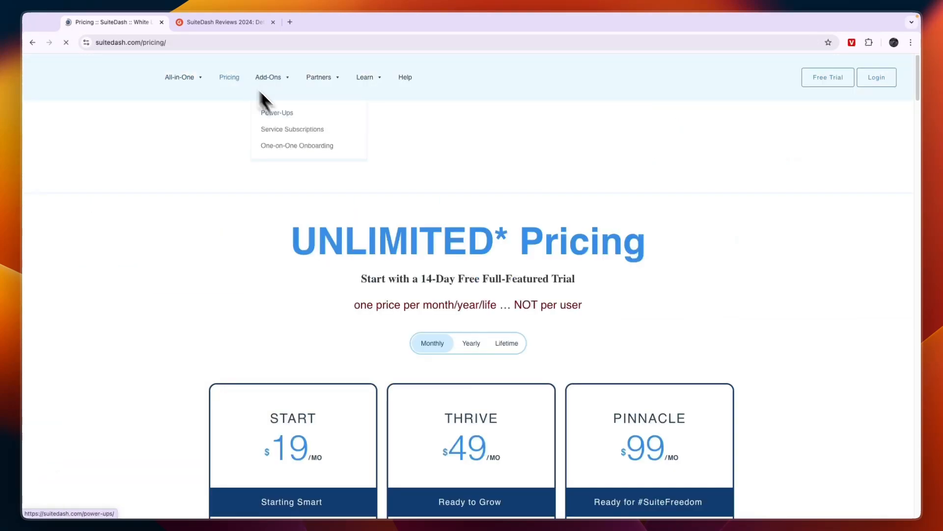
scroll("down", 3)
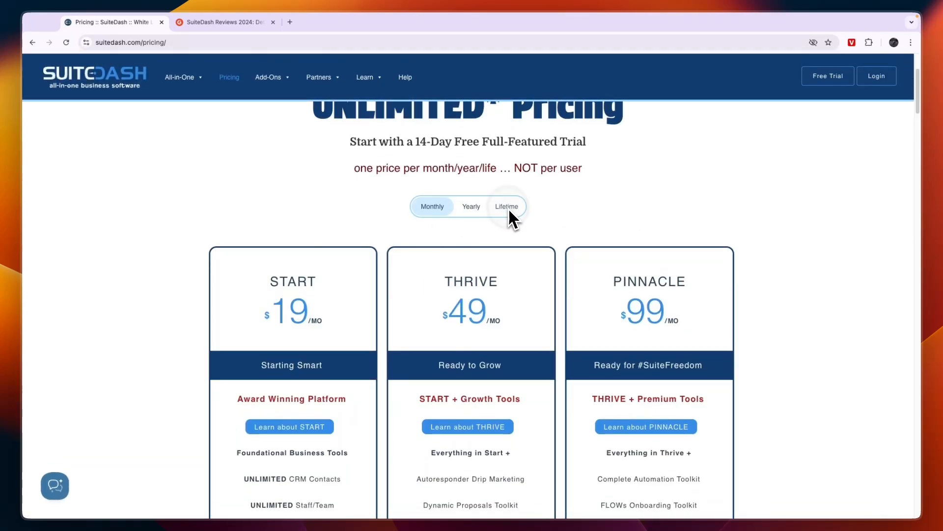
left_click(507, 207)
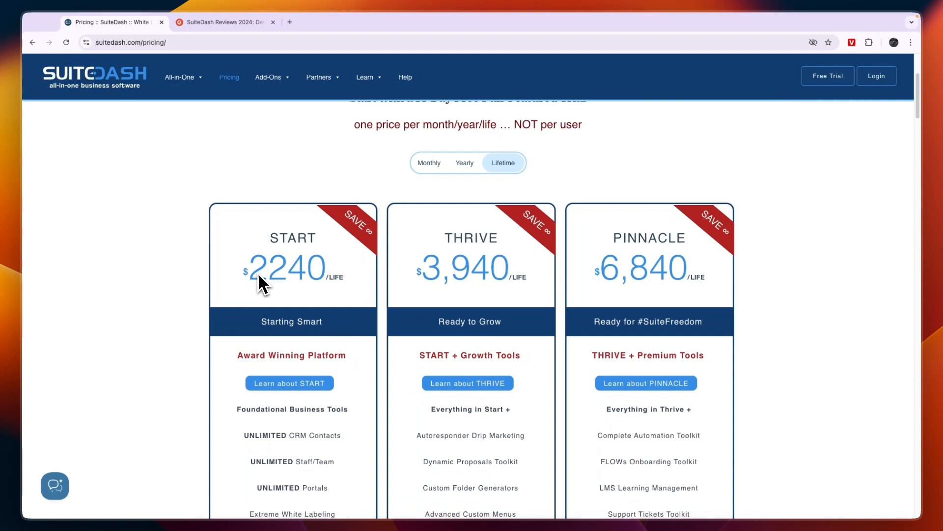
left_click_drag(252, 267, 328, 274)
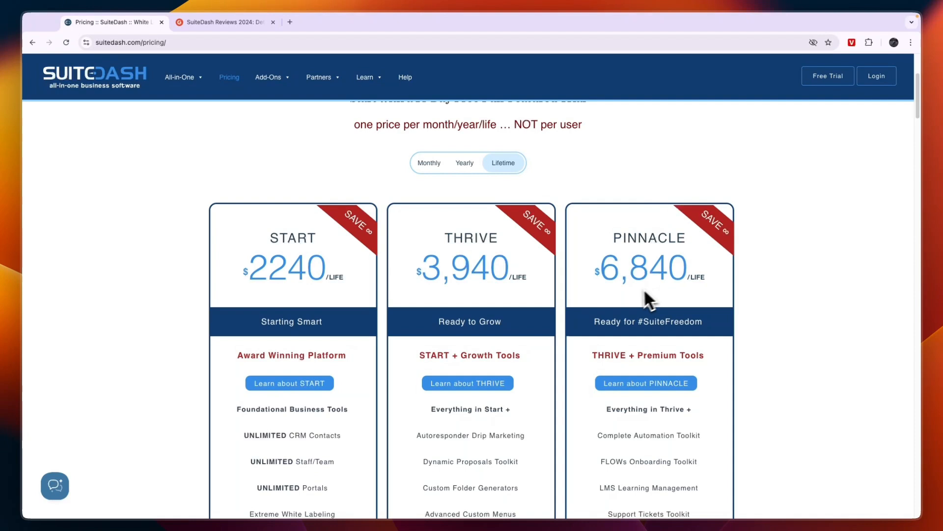
mouse_move(596, 277)
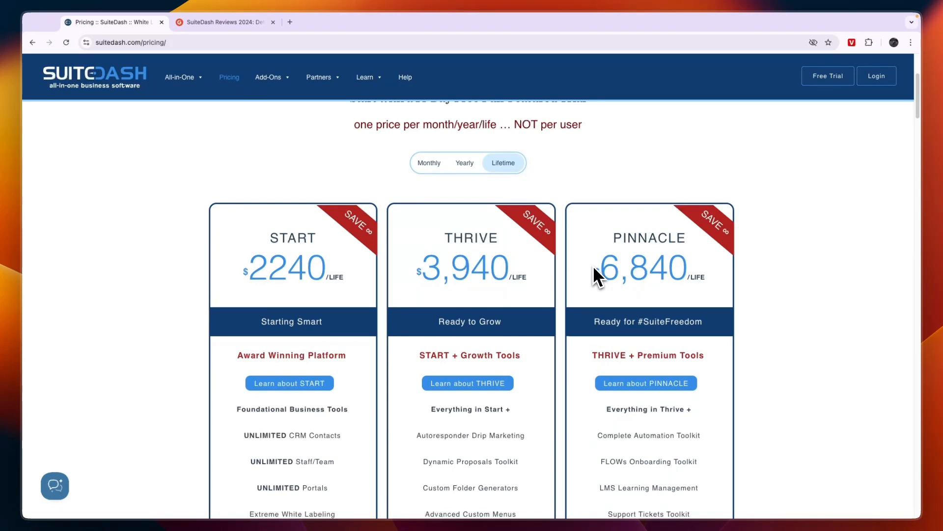
mouse_move(498, 276)
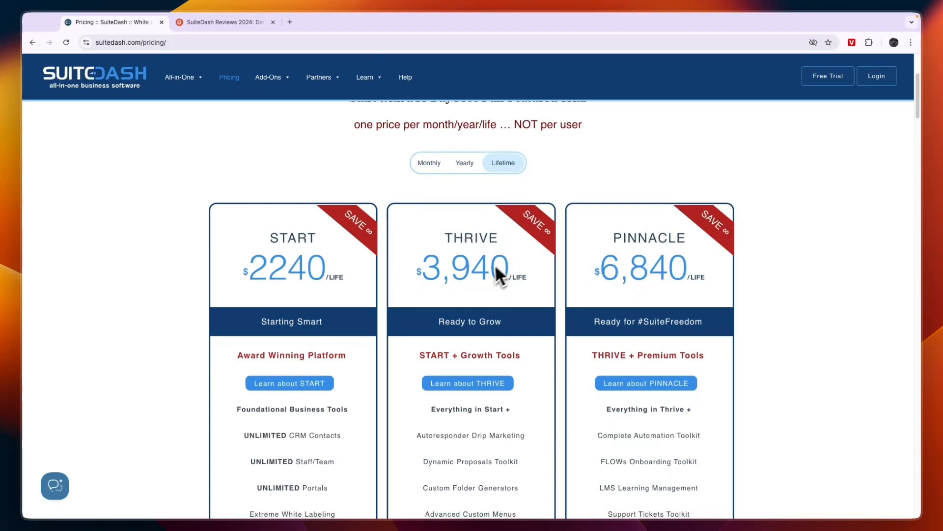
- Compare yearly and monthly prices, then show the monthly plans' feature lists
left_click(465, 162)
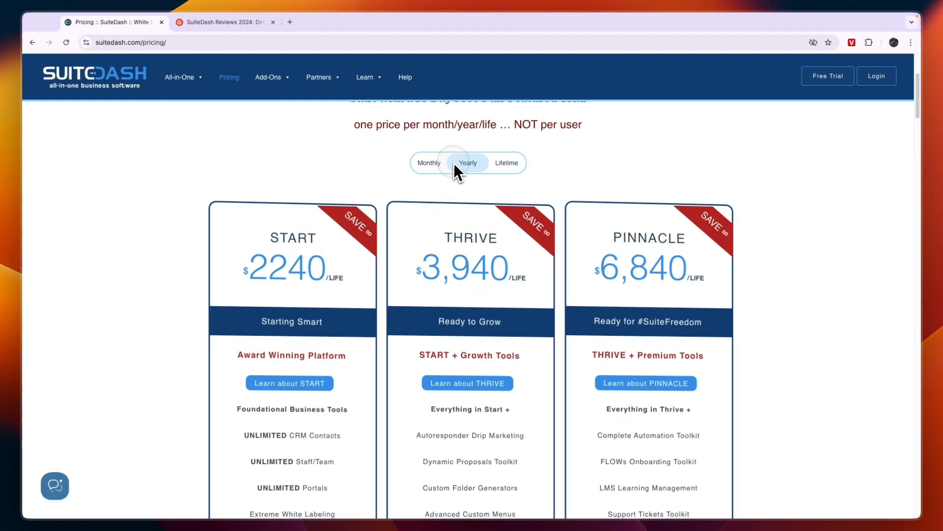
left_click(432, 162)
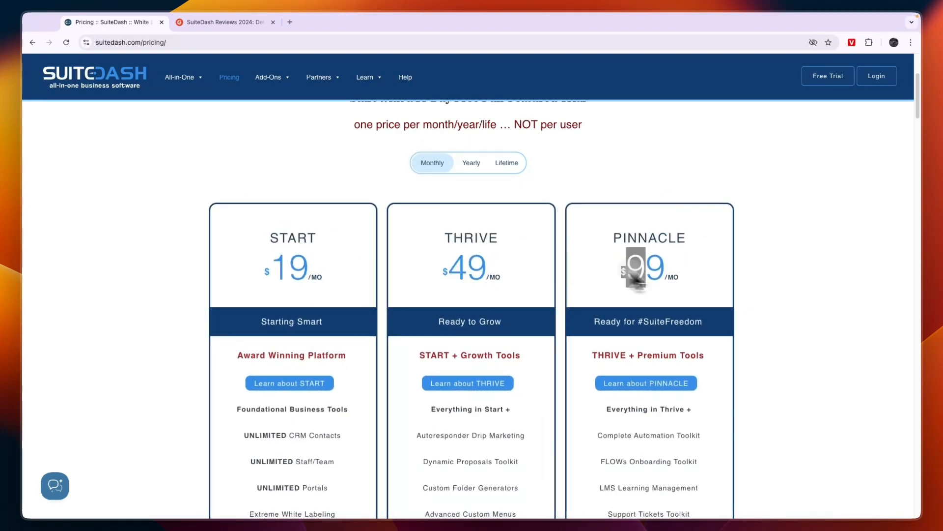
scroll("down", 3)
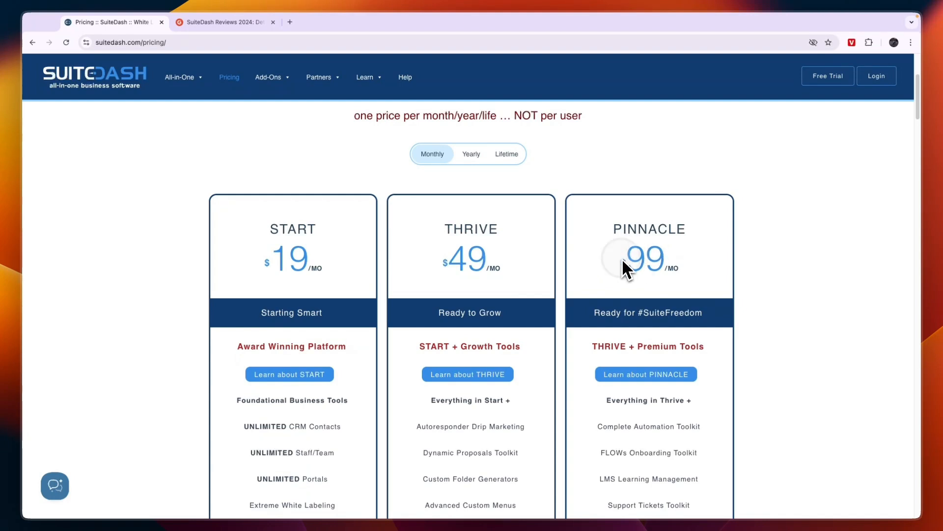
left_click(505, 153)
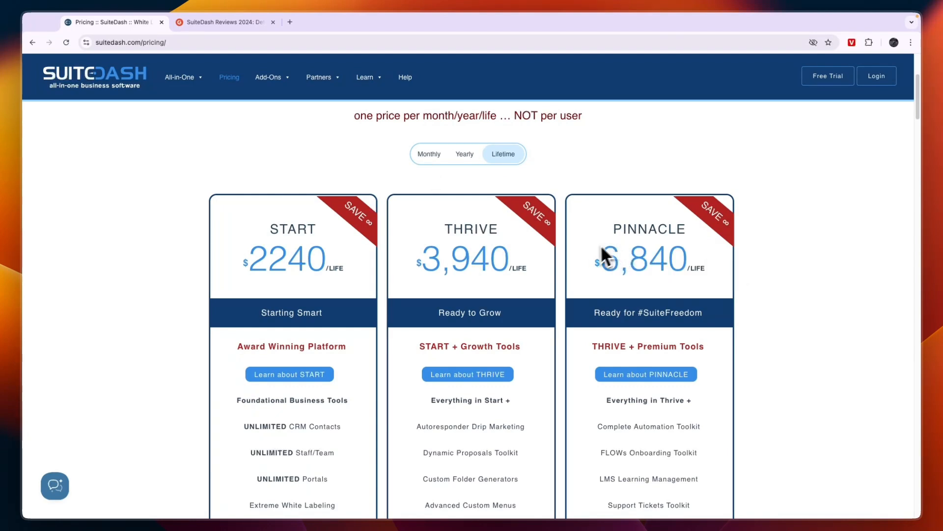
left_click(430, 154)
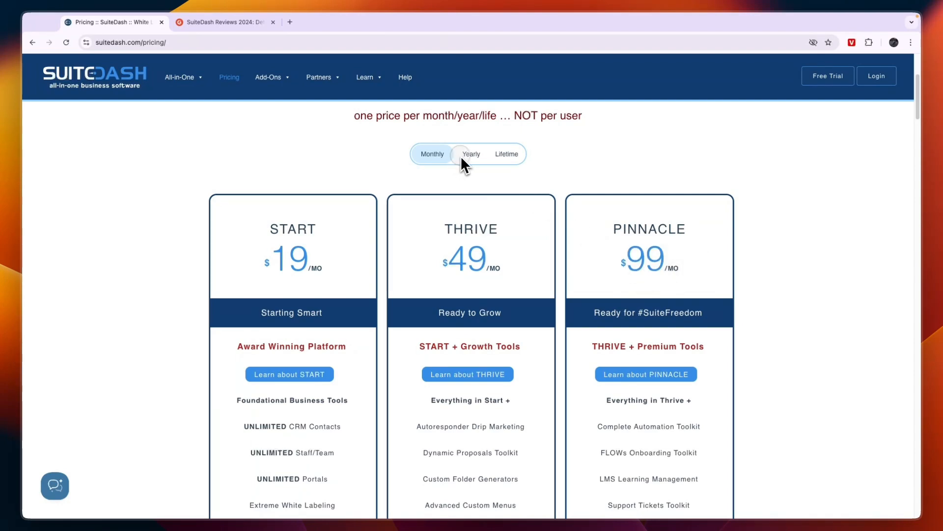
scroll("down", 3)
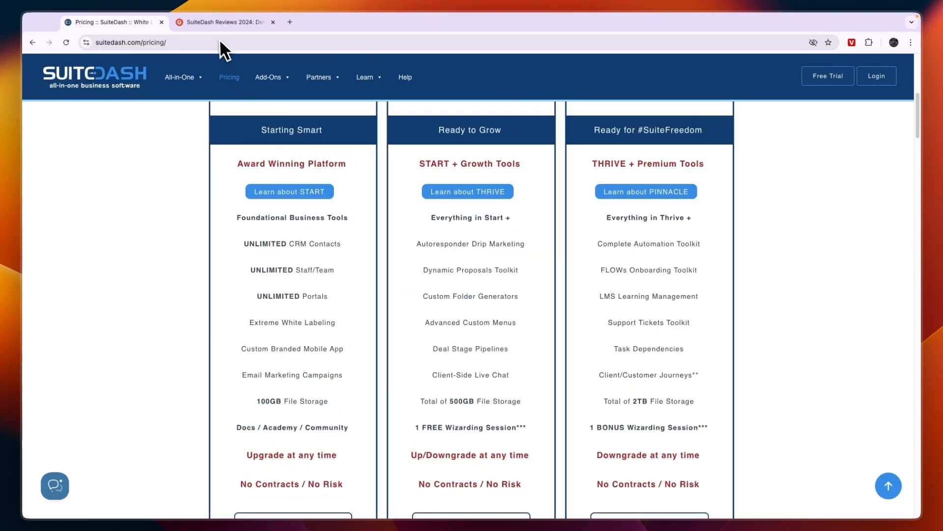
- Review G2's 4.8-star SuiteDash rating, reviews and pros and cons, then return to SuiteDash
left_click(223, 22)
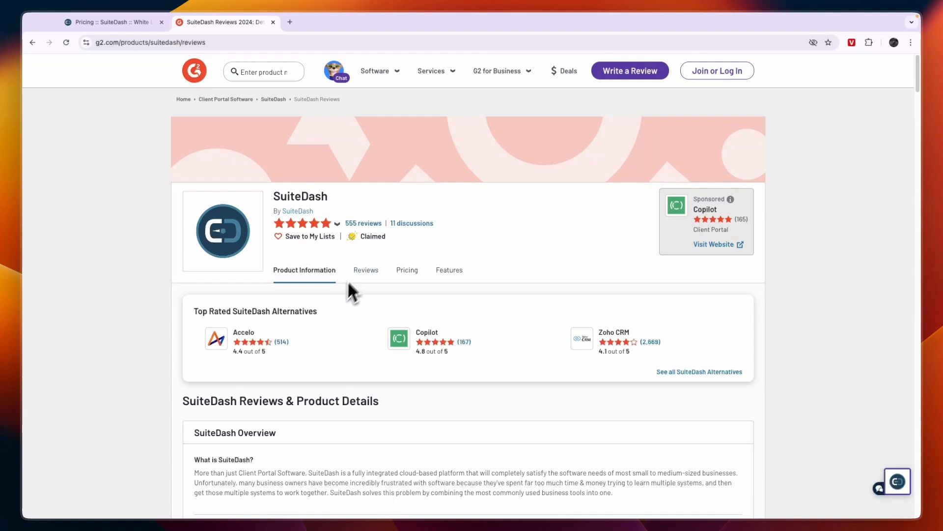
mouse_move(354, 236)
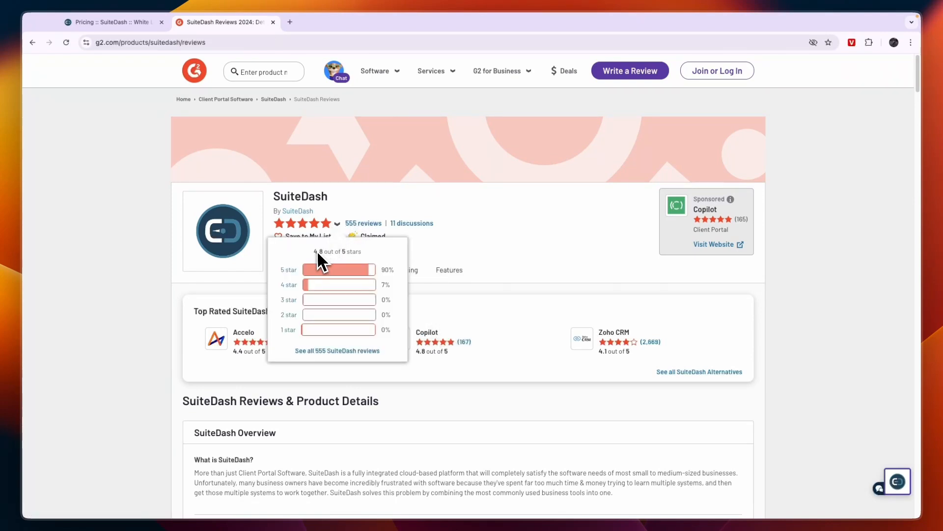
mouse_move(338, 269)
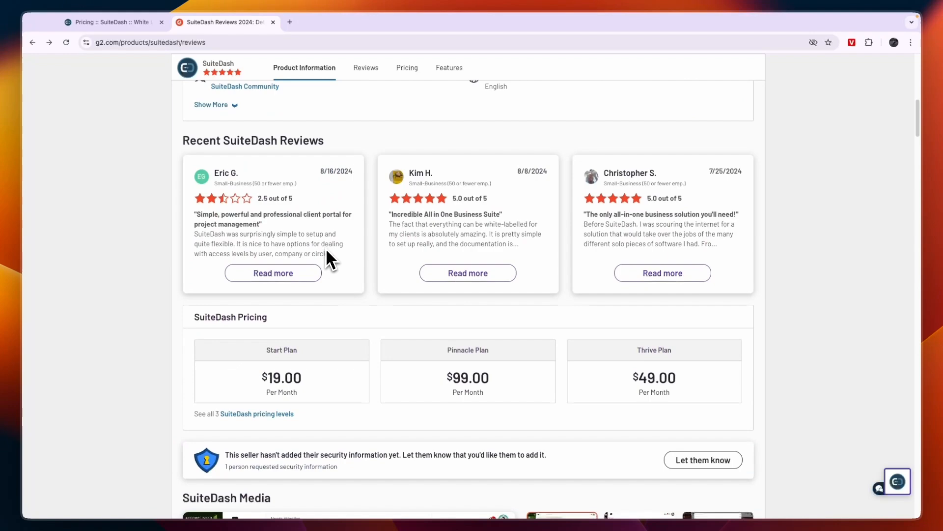
scroll("down", 3)
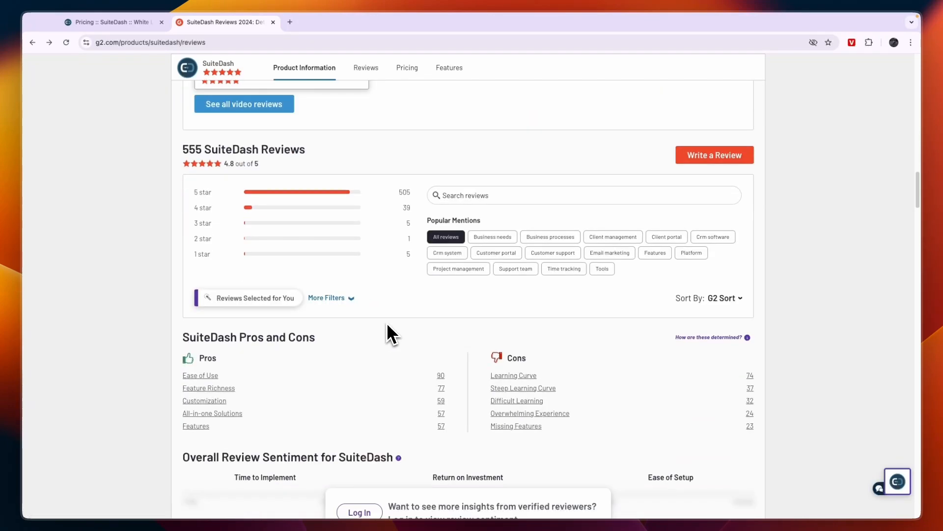
scroll("down", 3)
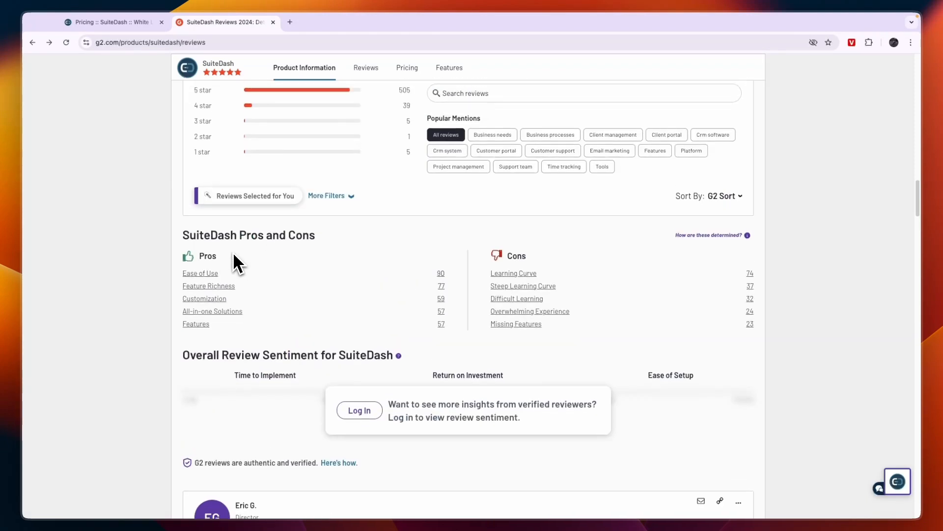
left_click(111, 22)
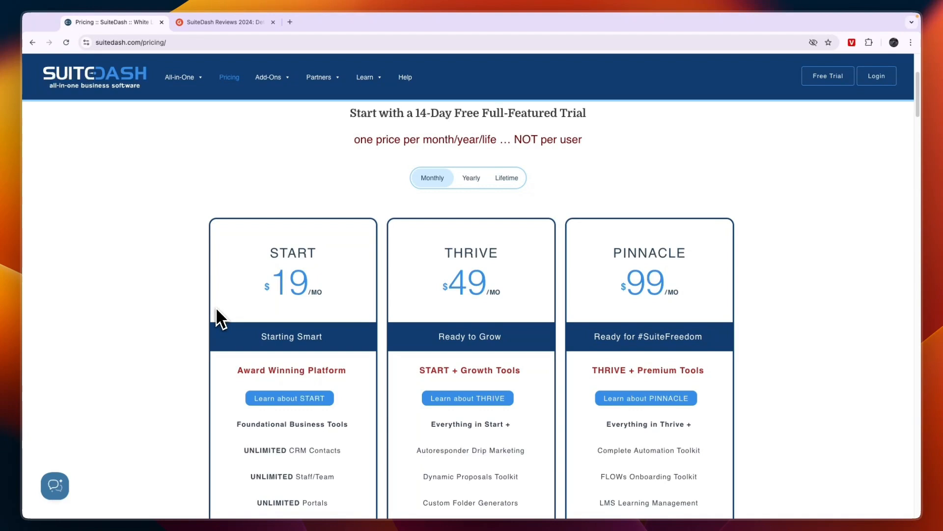
mouse_move(215, 312)
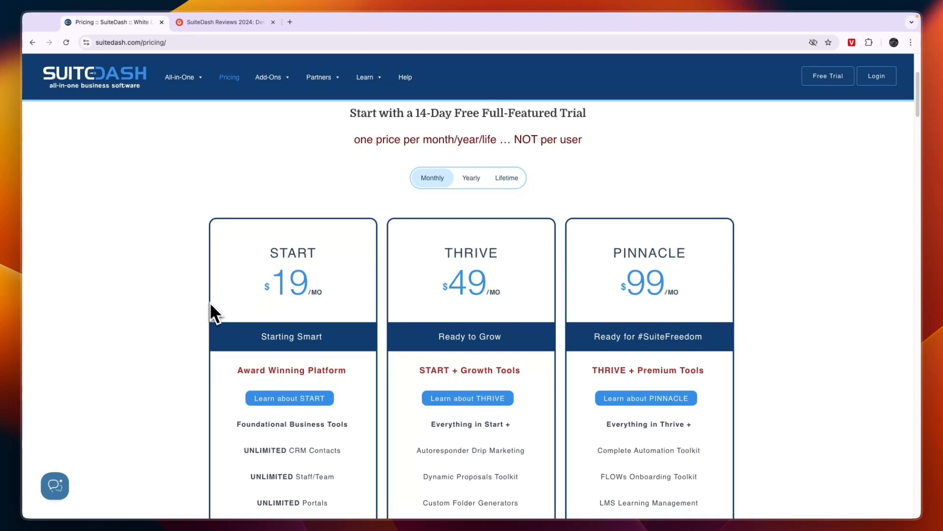
mouse_move(192, 170)
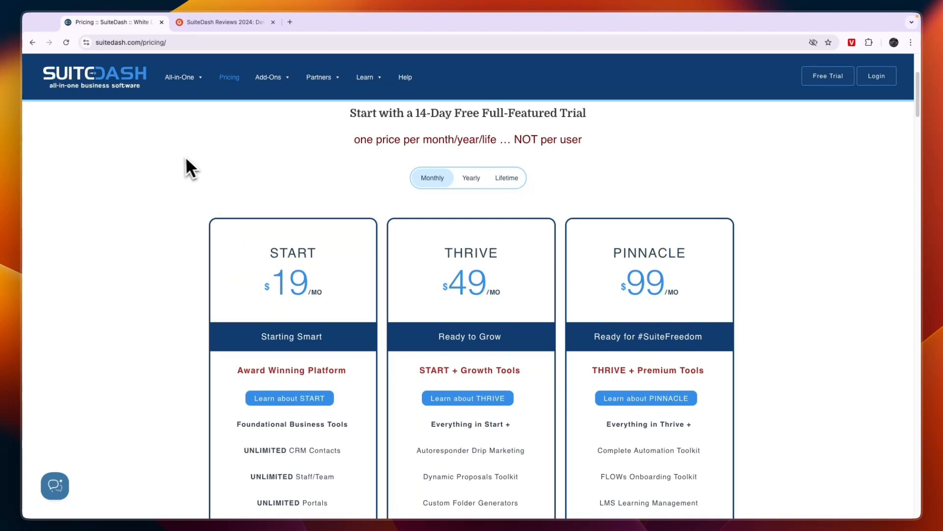
mouse_move(183, 175)
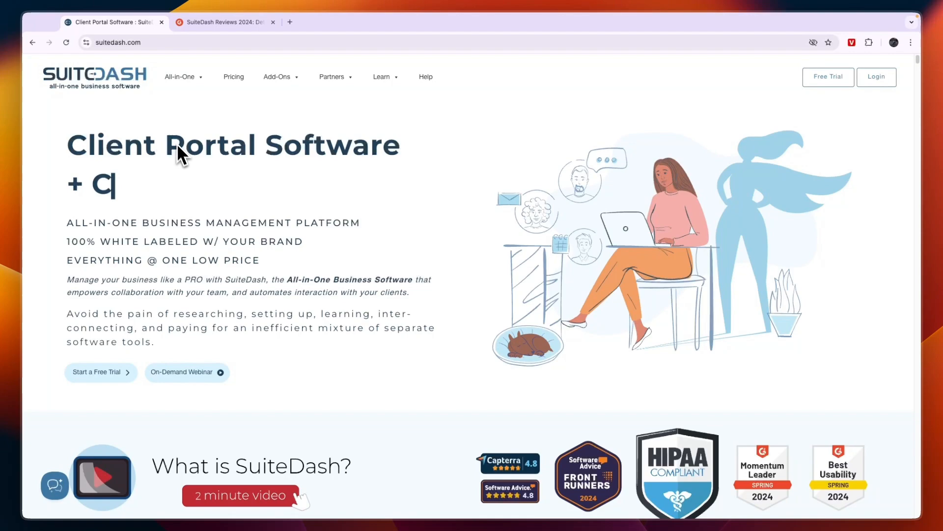
- Scroll past the feature grid and tools-replaced list to the savings calculator
scroll("down", 3)
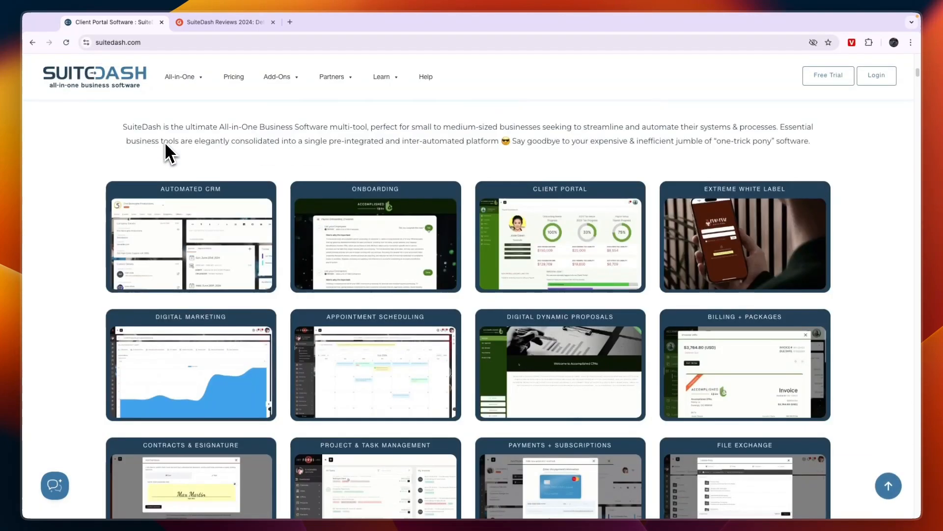
scroll("down", 3)
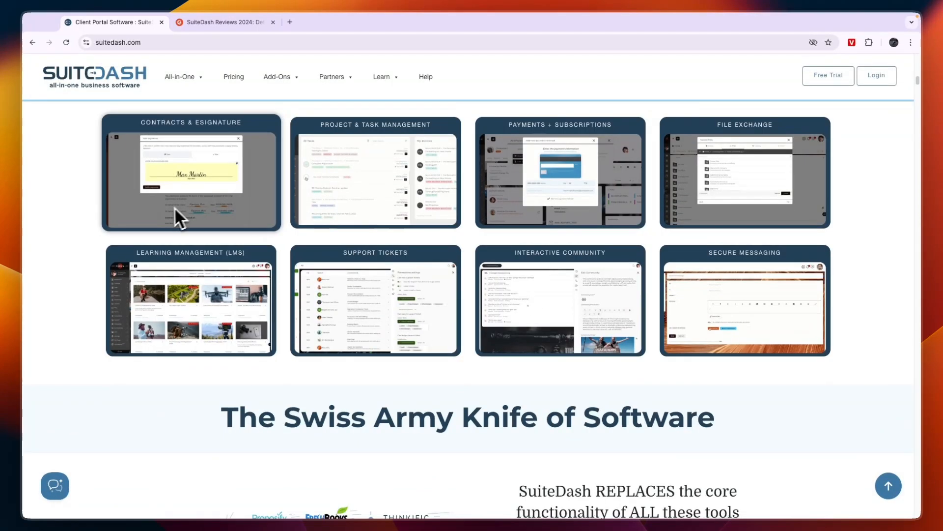
scroll("down", 3)
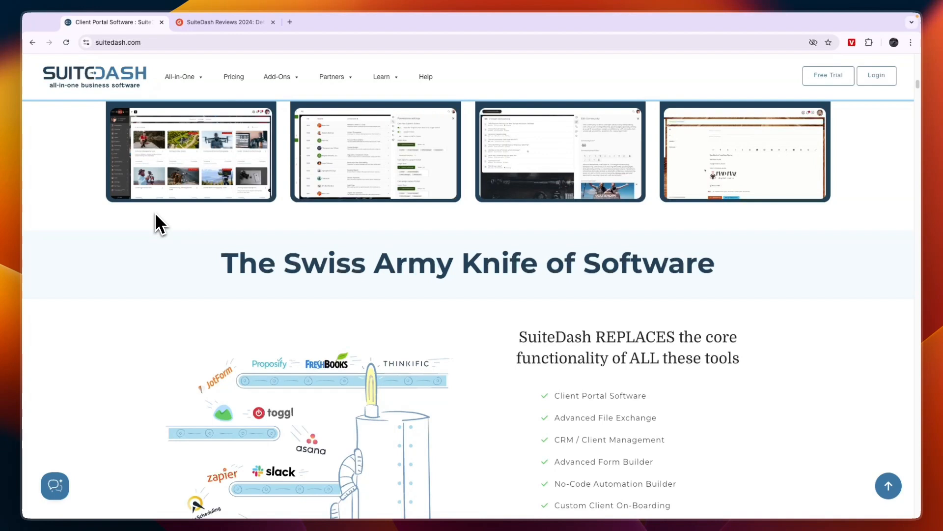
scroll("down", 3)
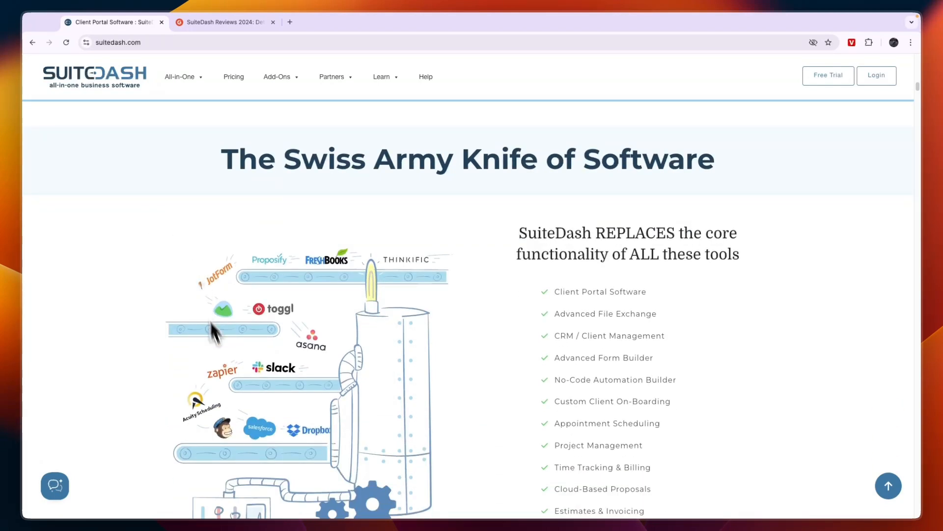
scroll("down", 3)
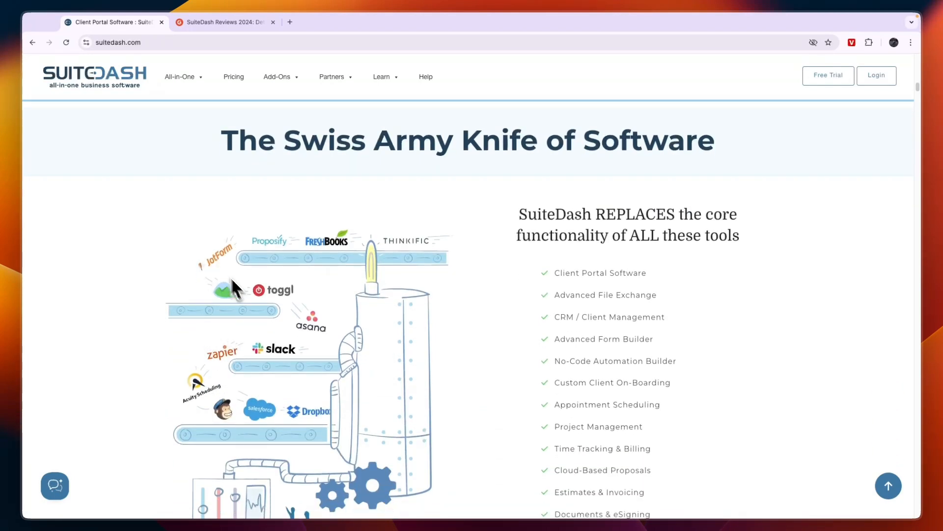
scroll("down", 3)
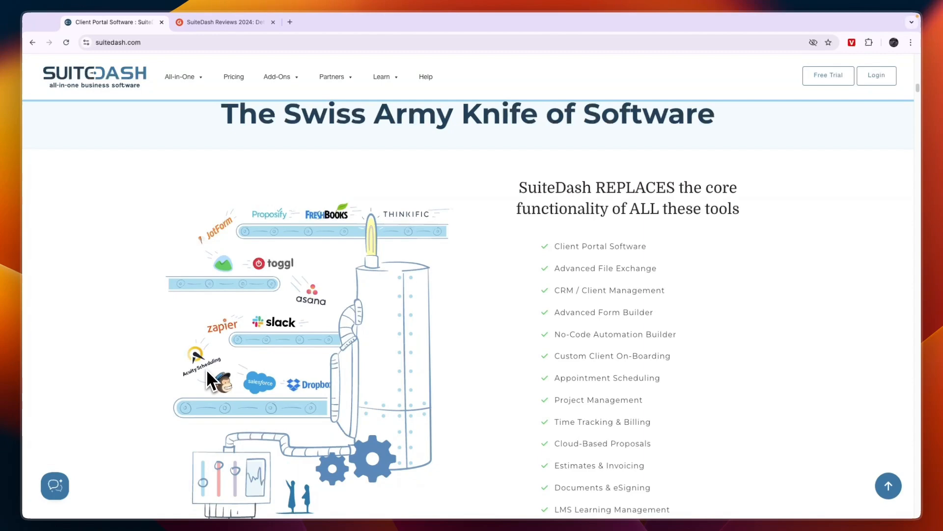
scroll("down", 3)
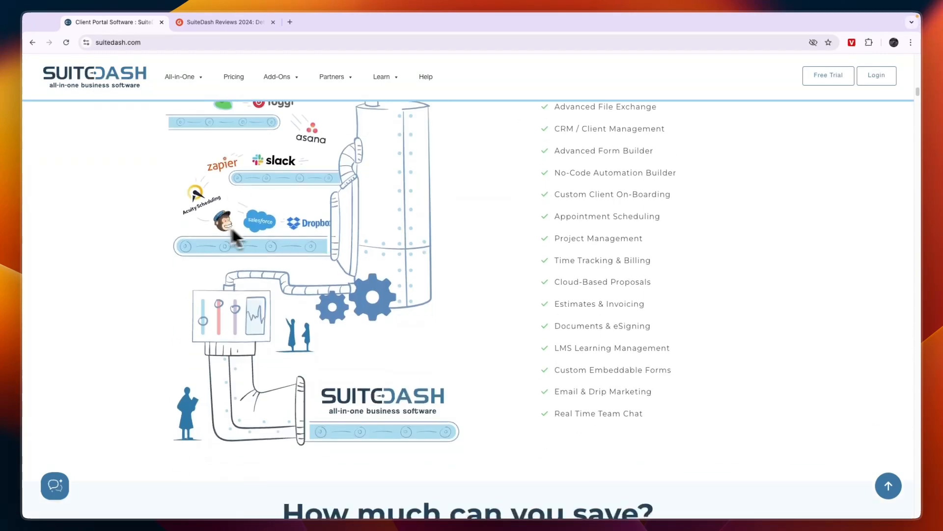
scroll("down", 3)
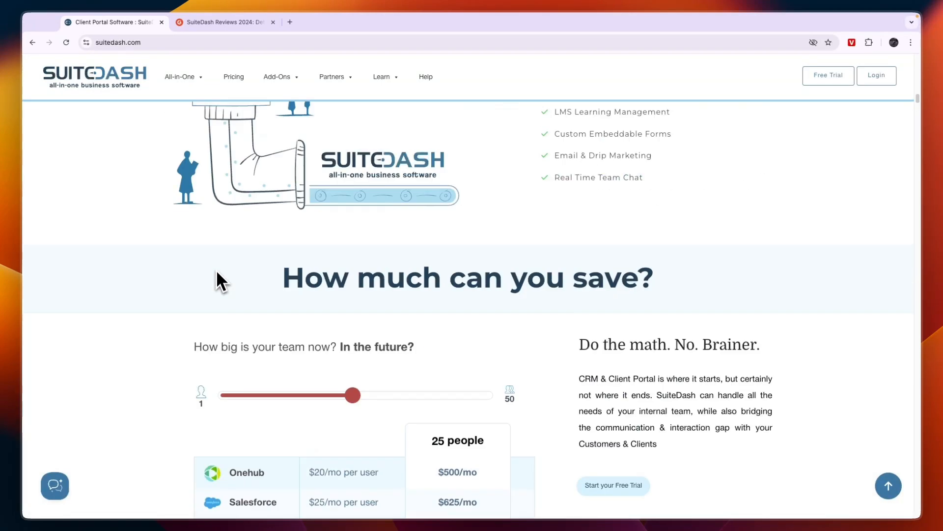